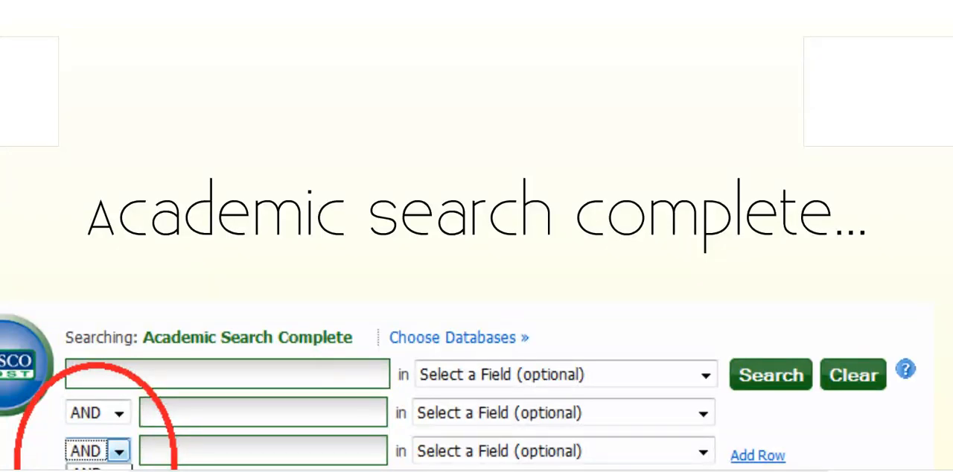
pyautogui.click(118, 450)
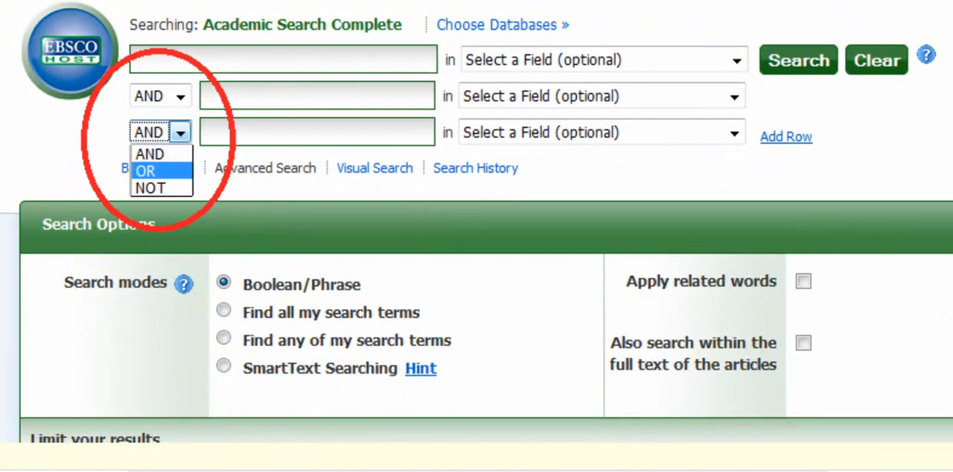